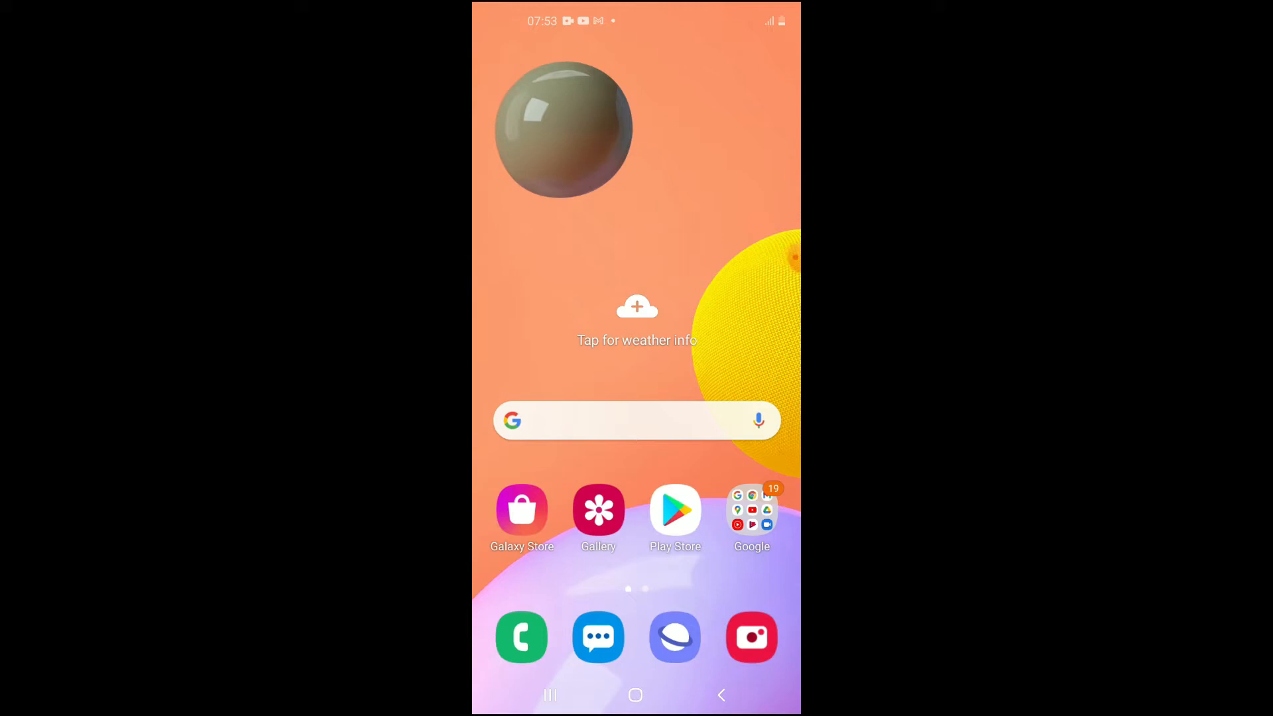
Open Settings from the notification panel's gear icon
drag(637, 20, 636, 325)
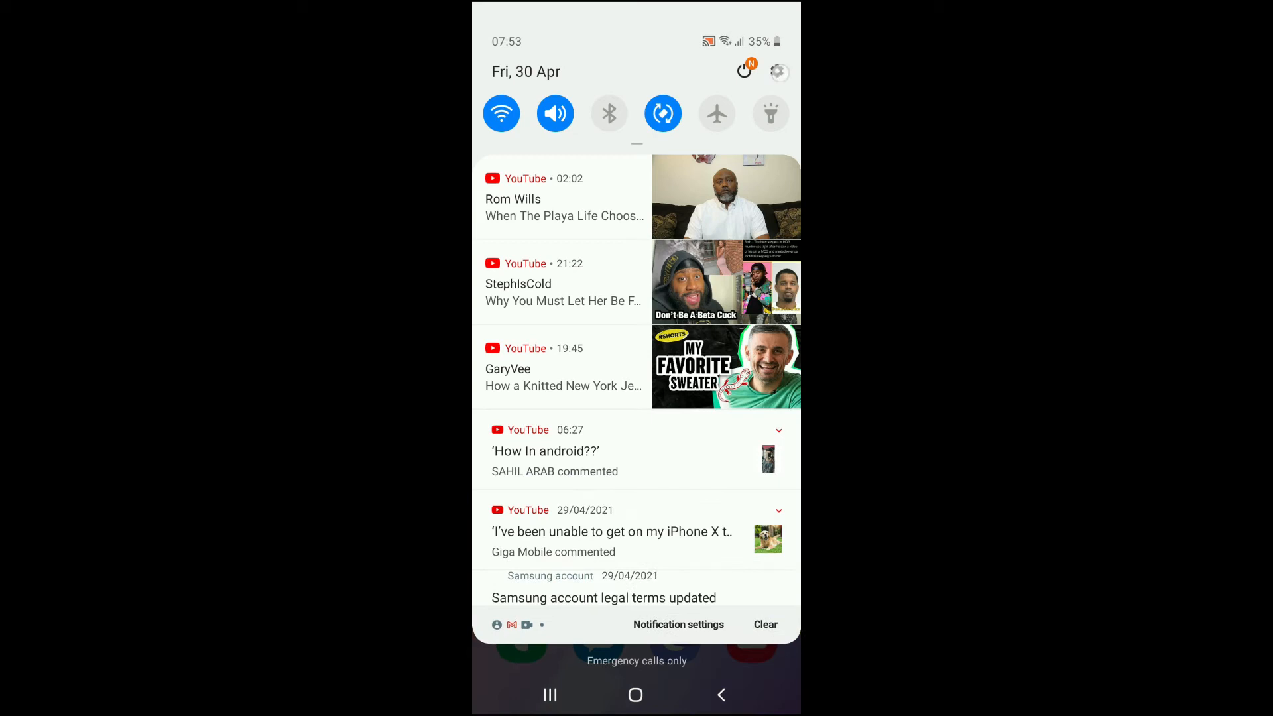
click(780, 71)
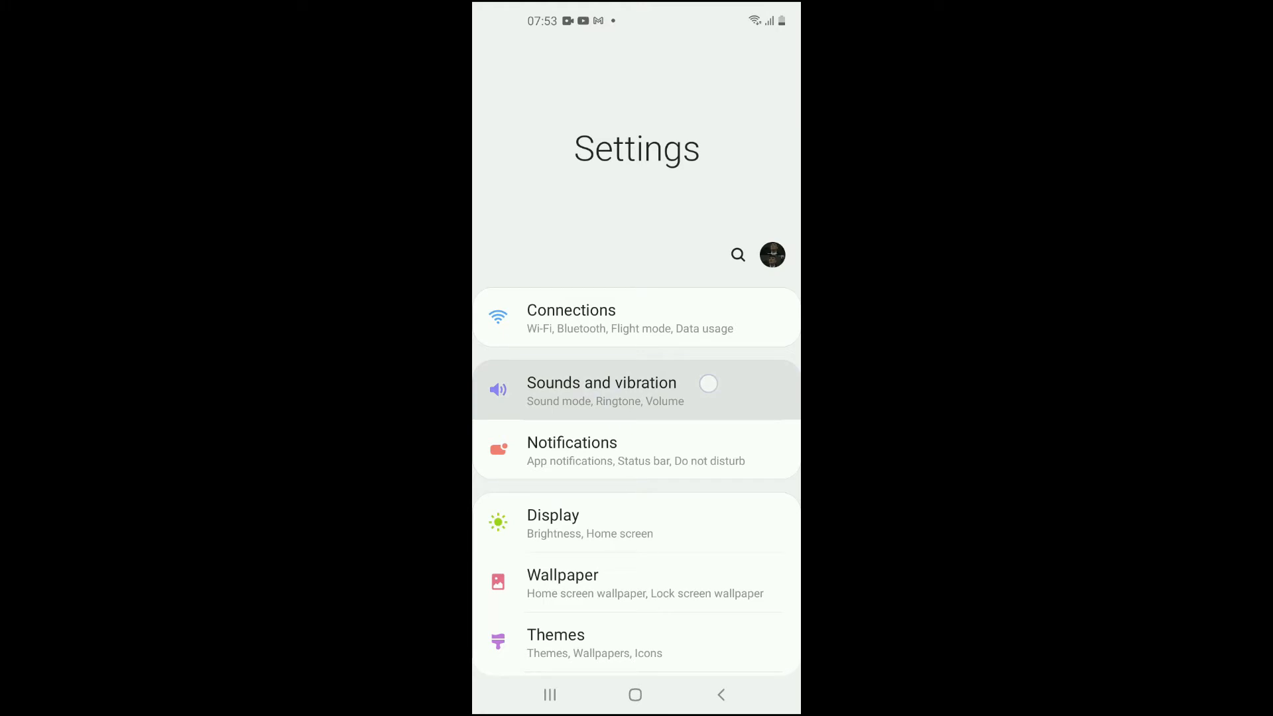
Reach the System sound page under Sounds and vibration, then return to the home screen
click(602, 391)
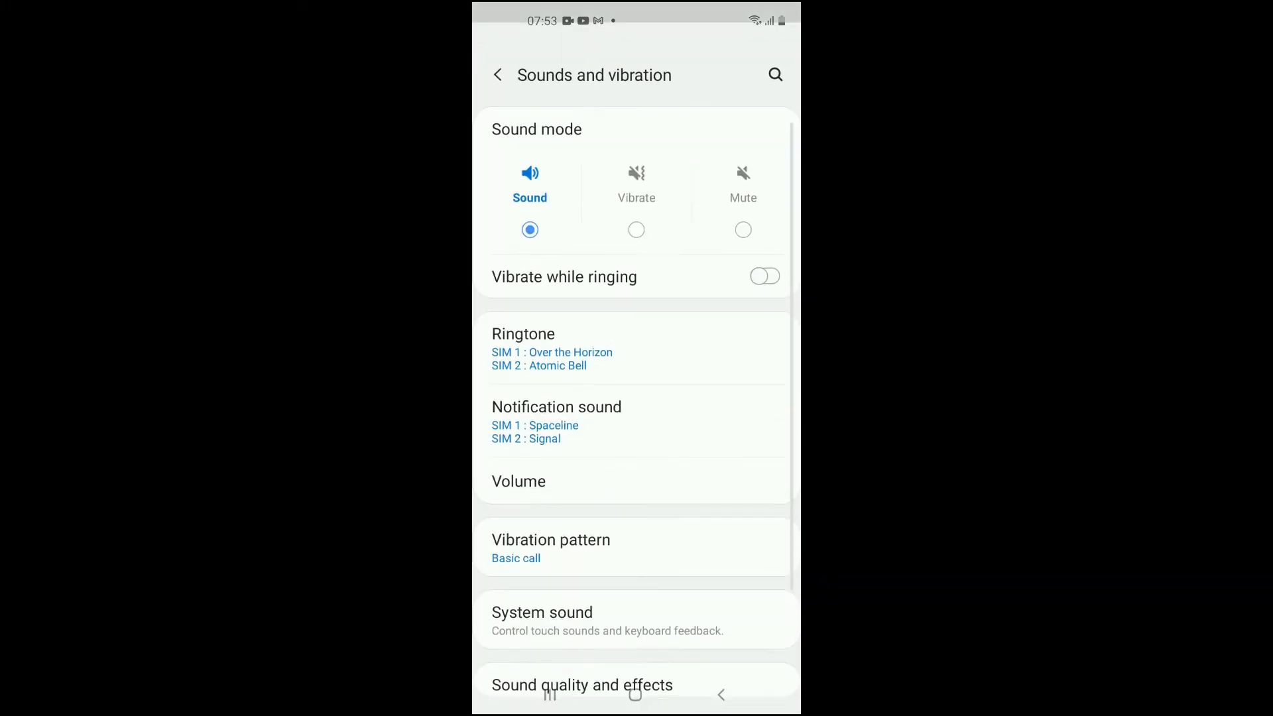
scroll(down, 3)
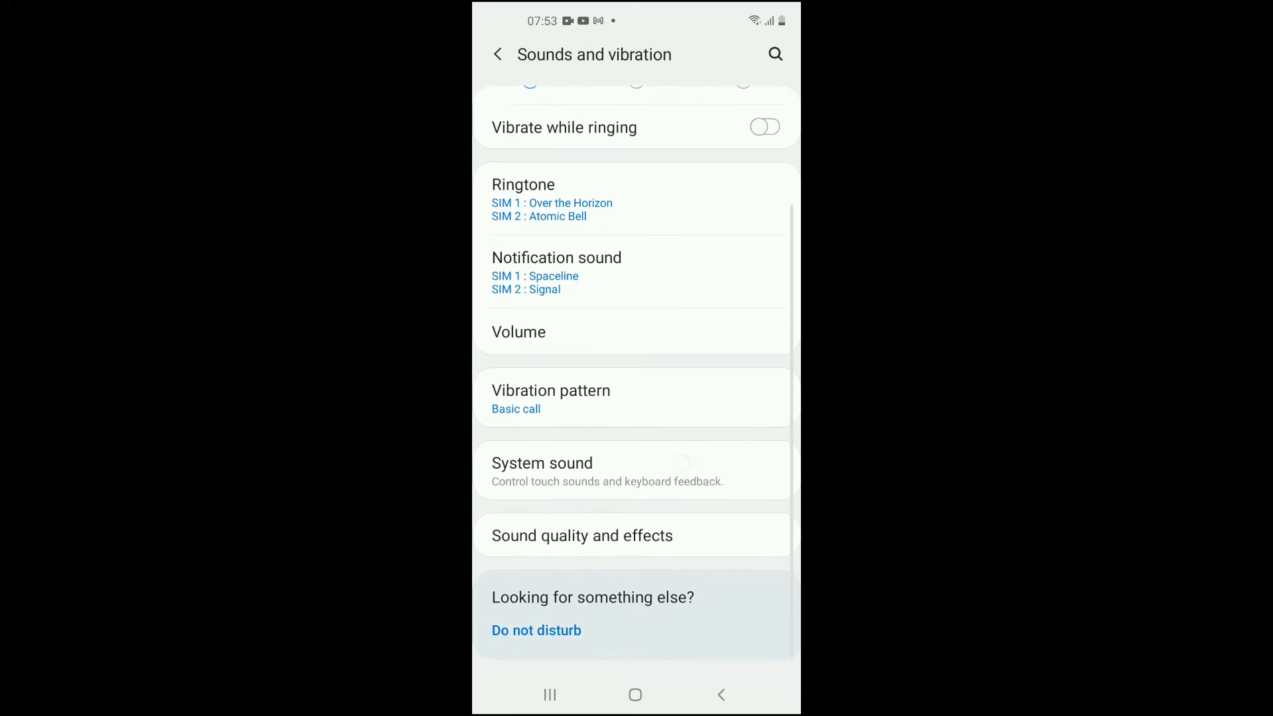
click(635, 471)
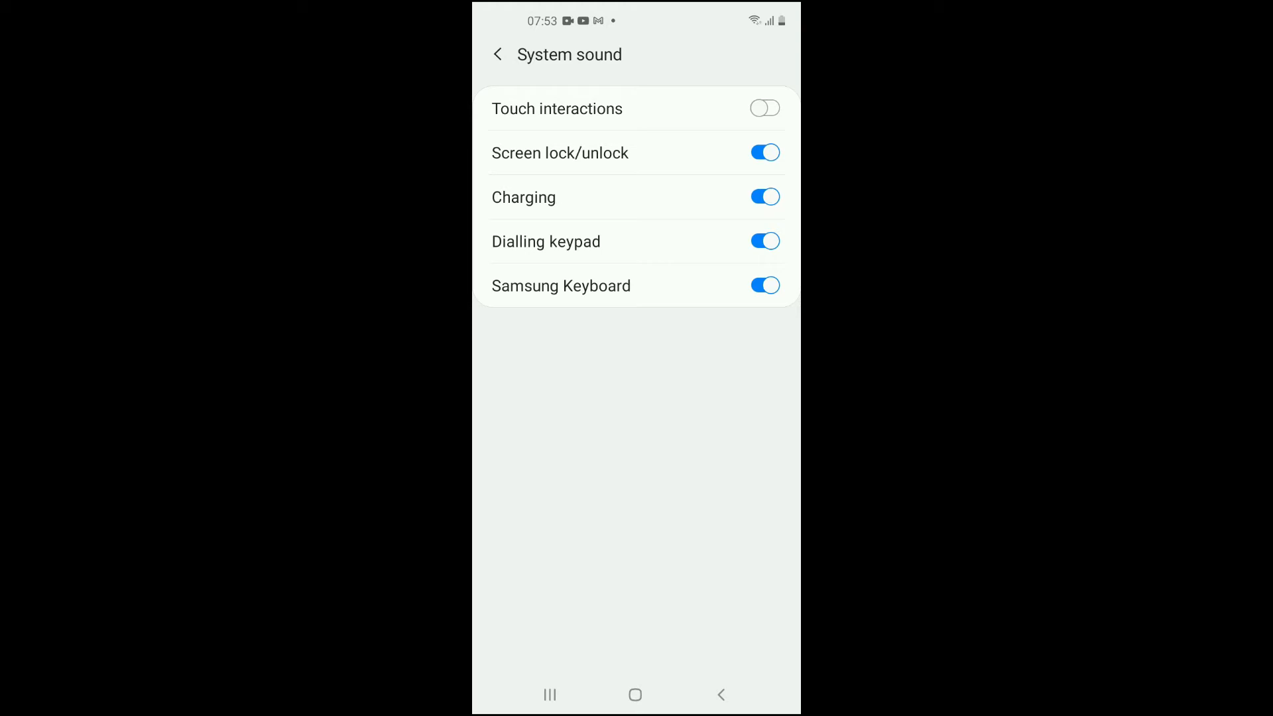
click(765, 197)
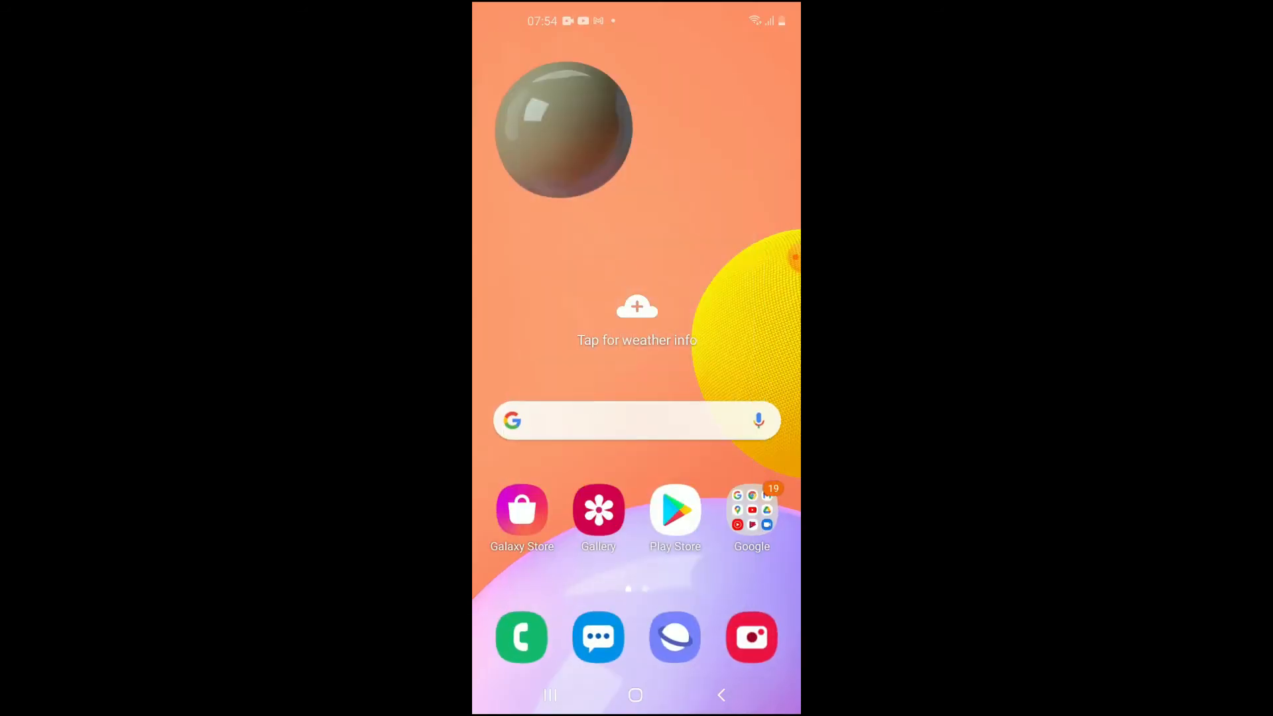
Launch Settings from the app drawer
scroll(up, 3)
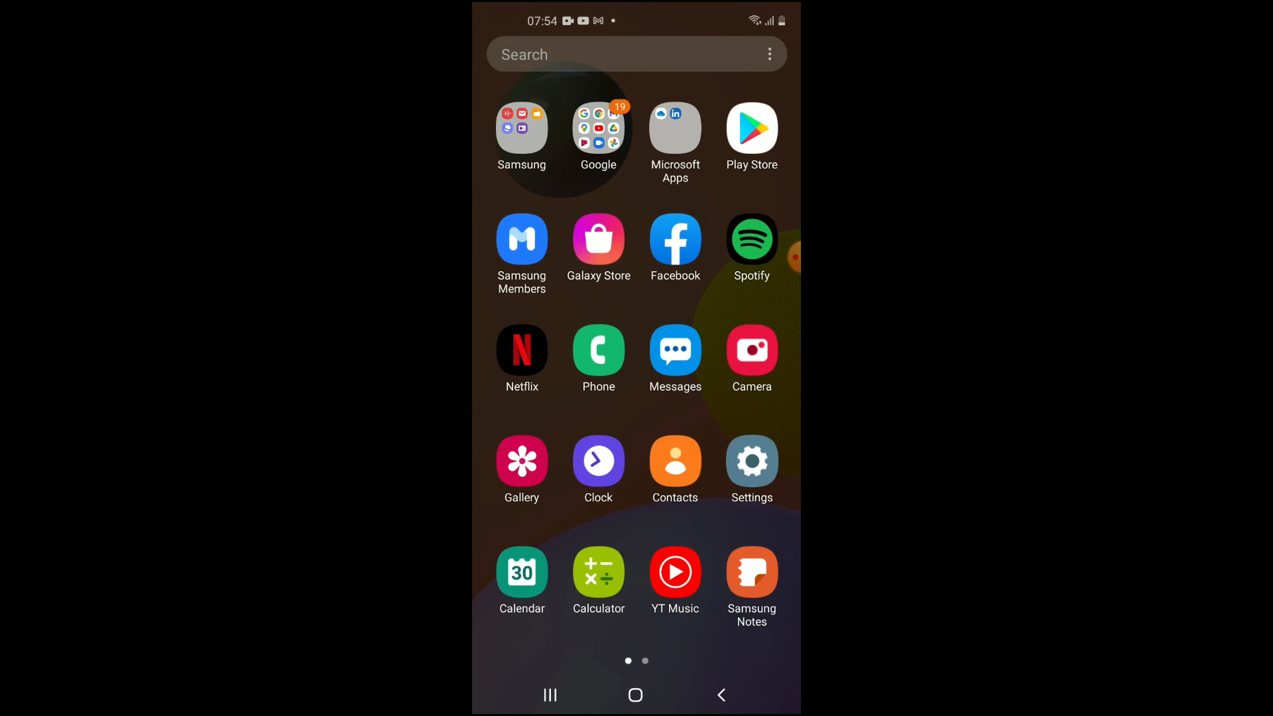
click(752, 462)
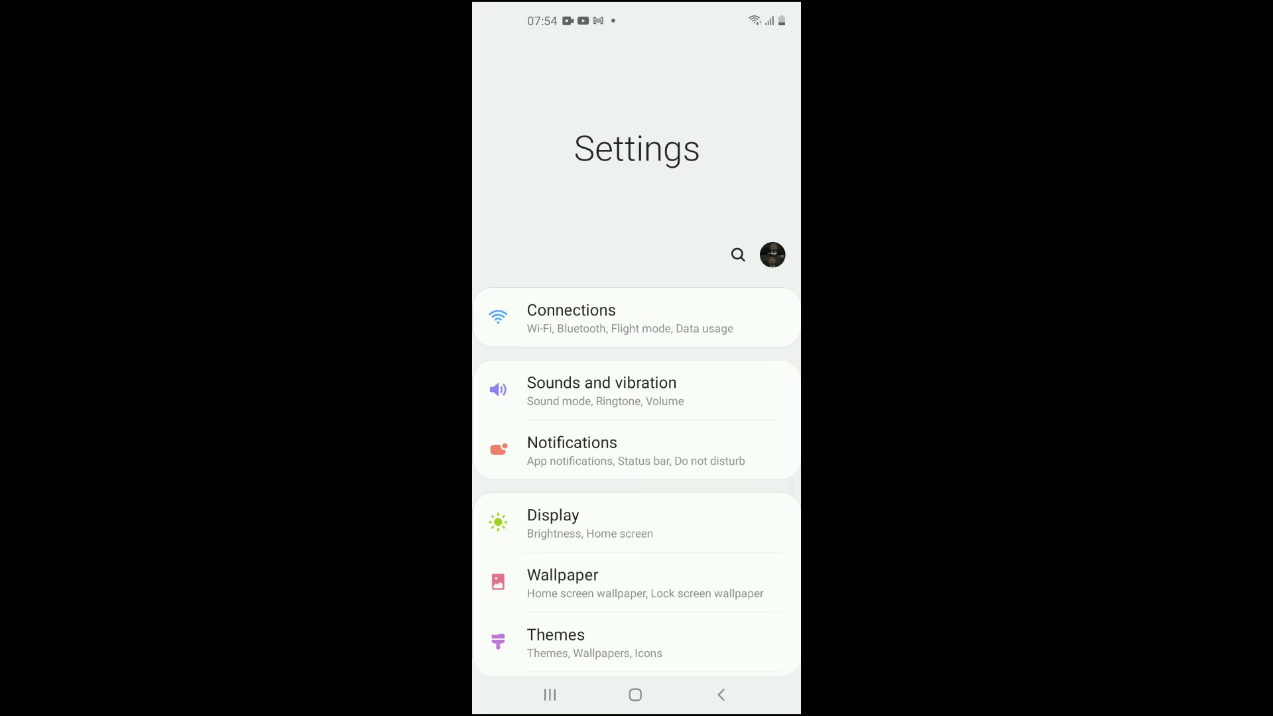
Switch off the Charging sound on the System sound page and go back
click(602, 390)
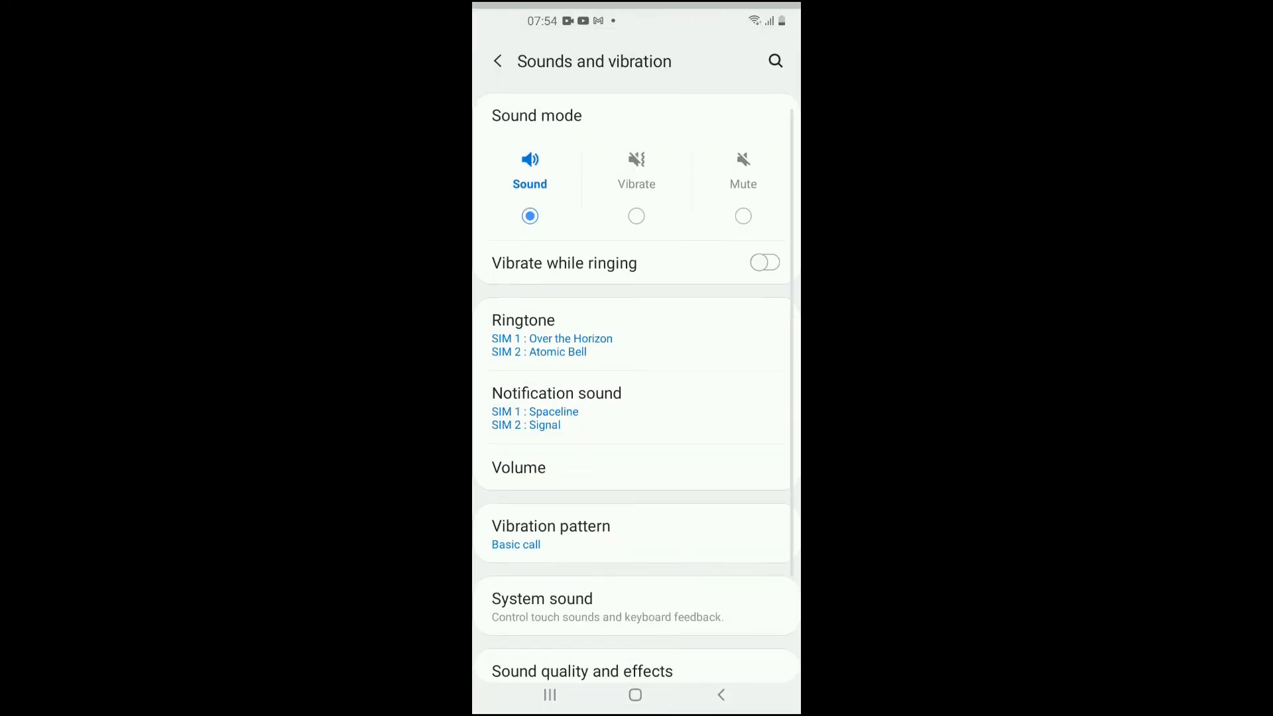
scroll(down, 3)
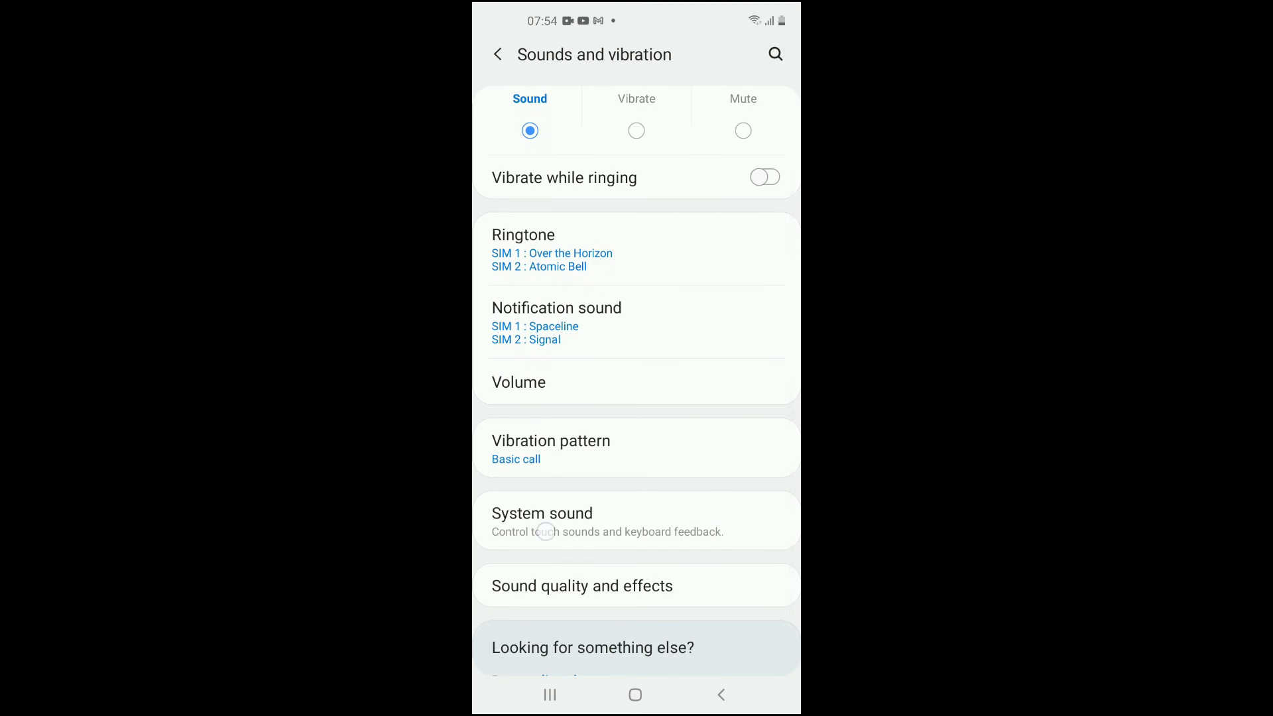
click(541, 523)
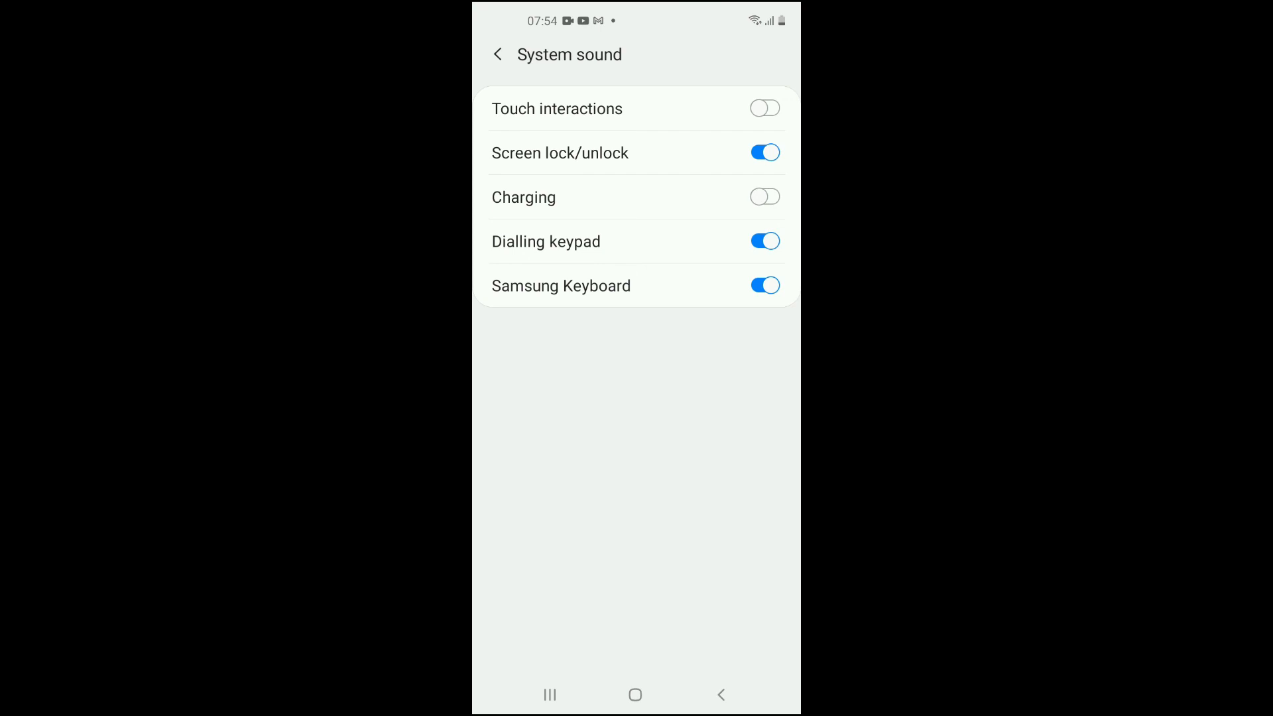
click(722, 695)
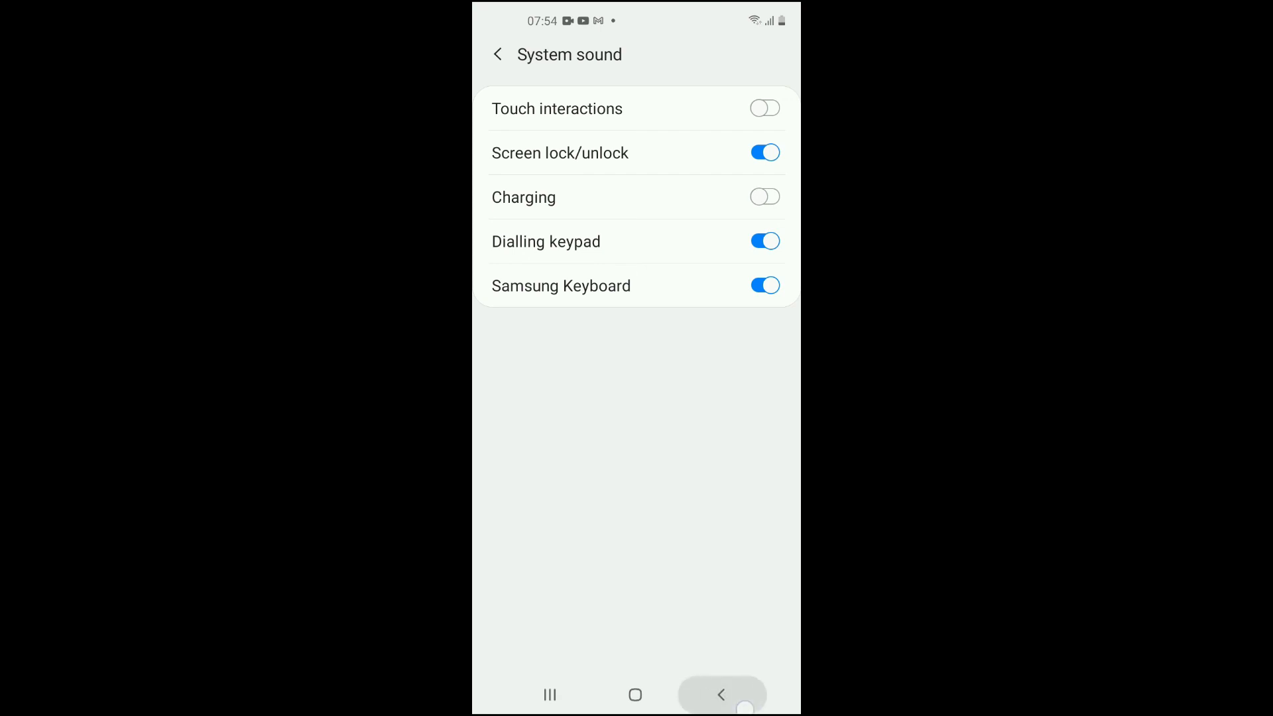